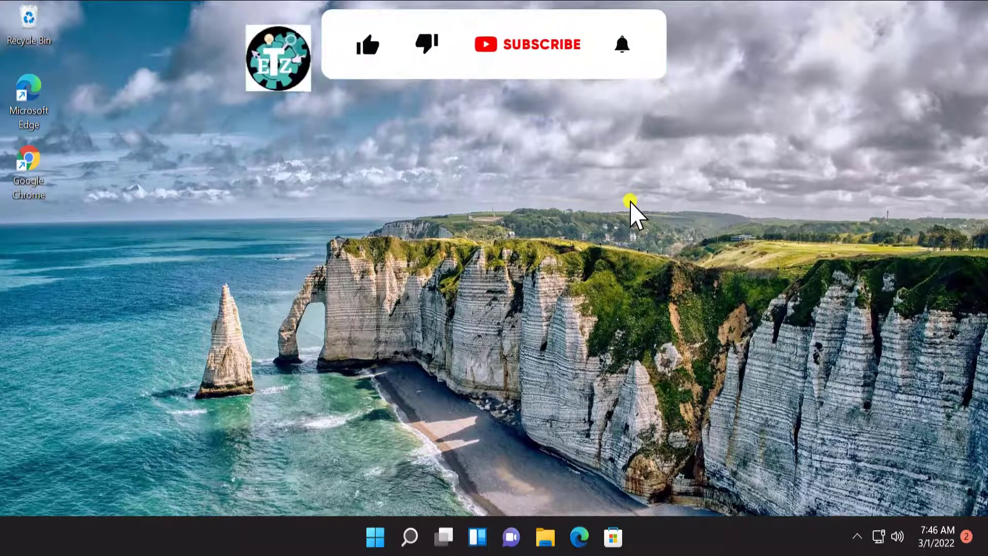
- Set the screen resolution to 1920 × 985 on the Settings Display page
left_click(368, 44)
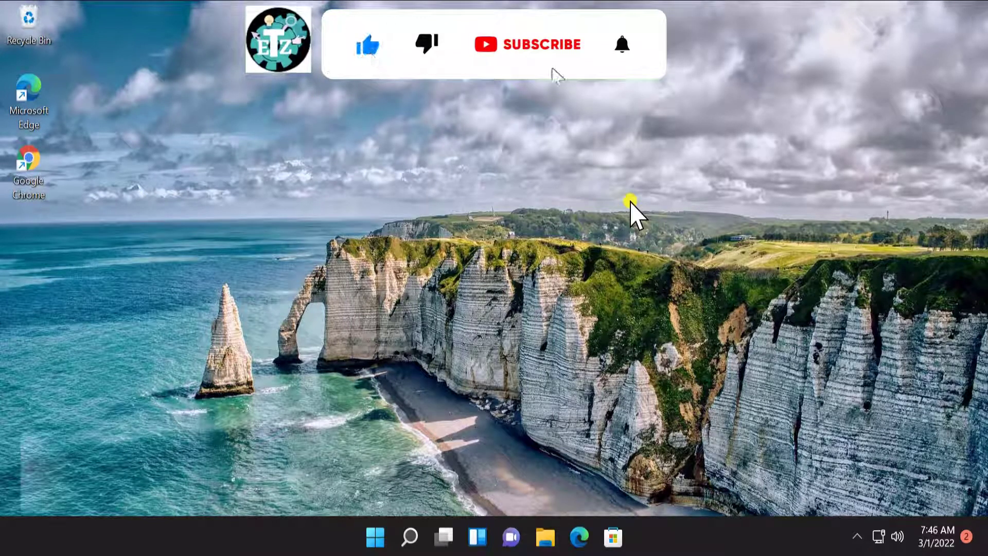
left_click(528, 44)
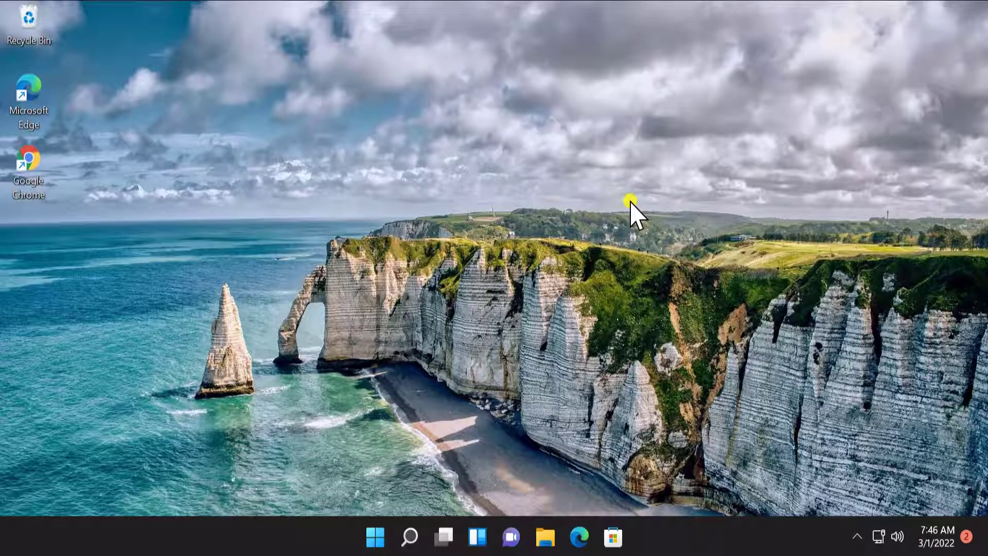
mouse_move(696, 280)
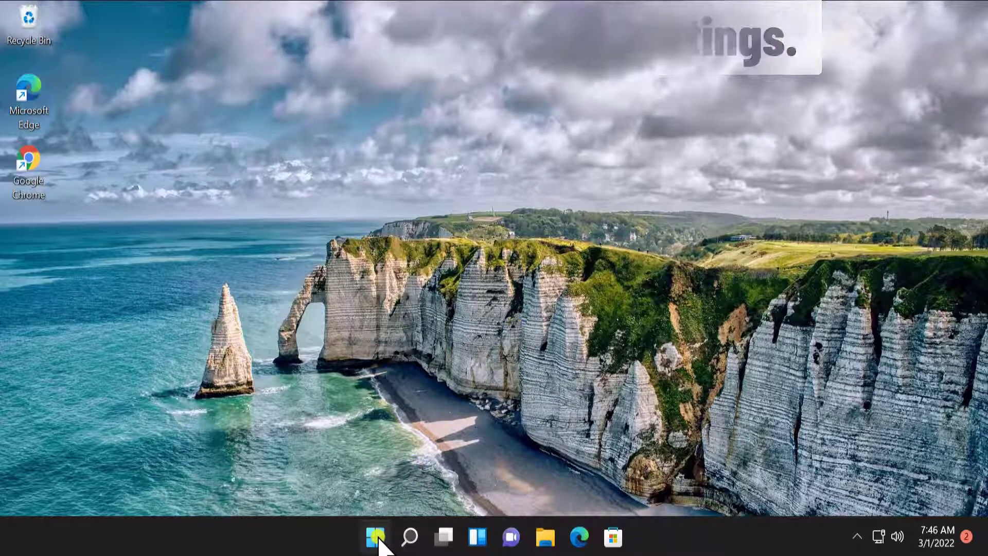
left_click(375, 537)
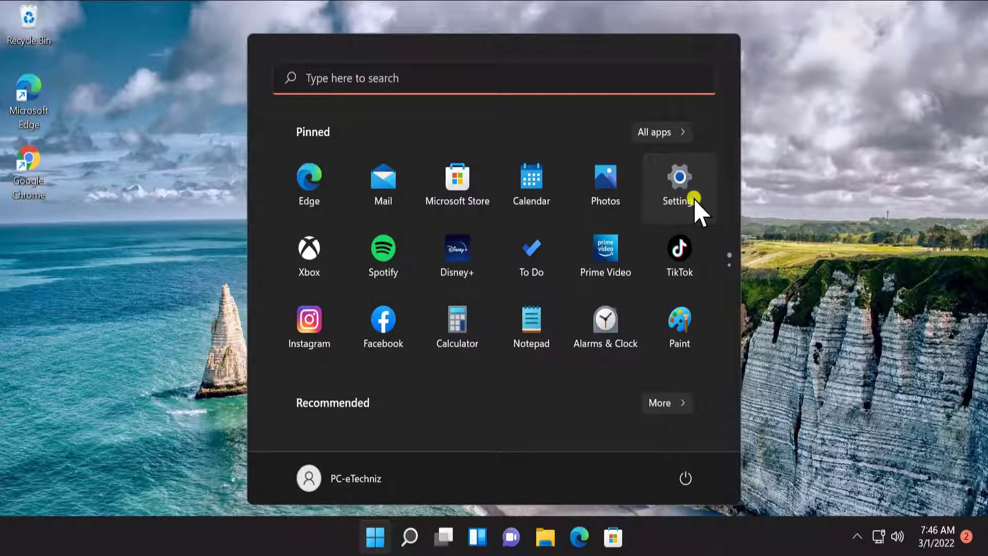
left_click(679, 185)
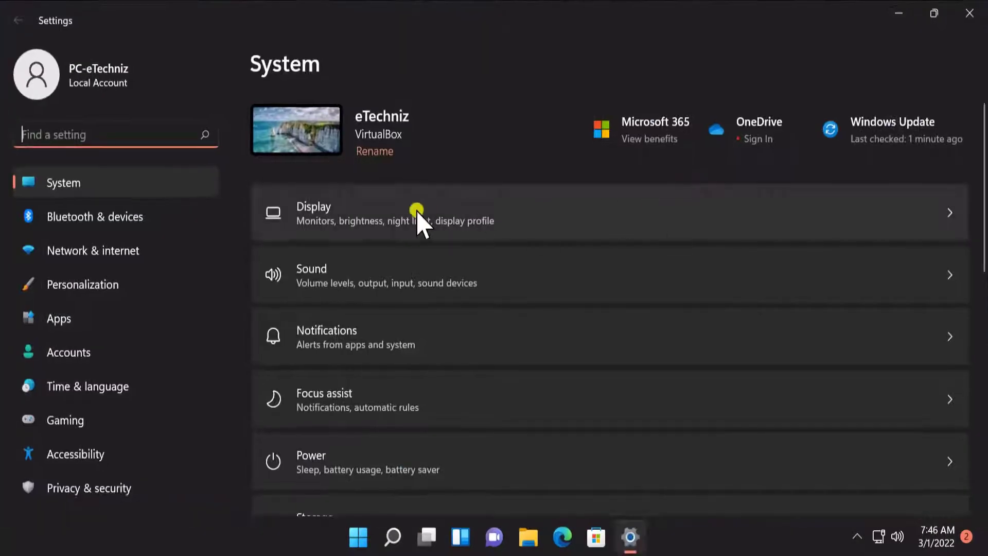
mouse_move(471, 233)
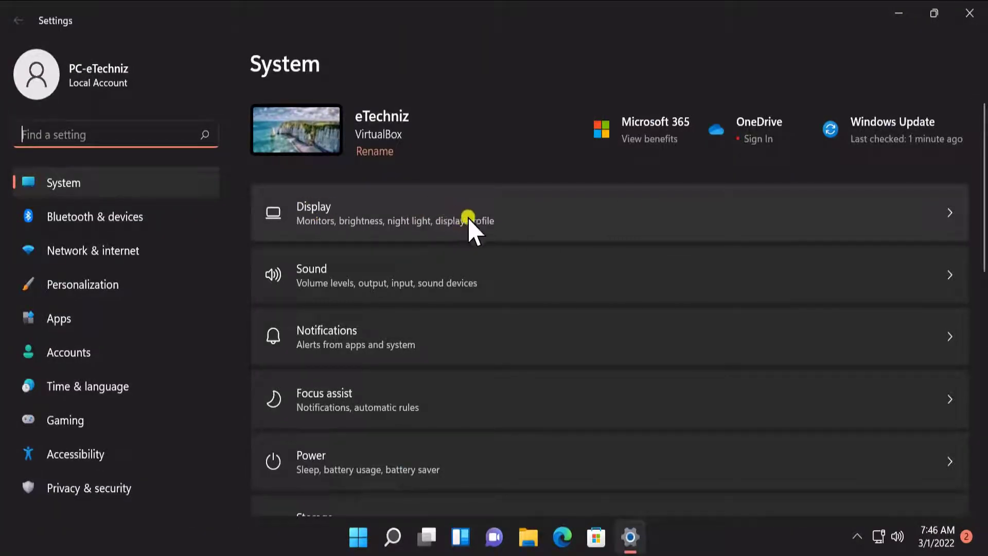
left_click(441, 213)
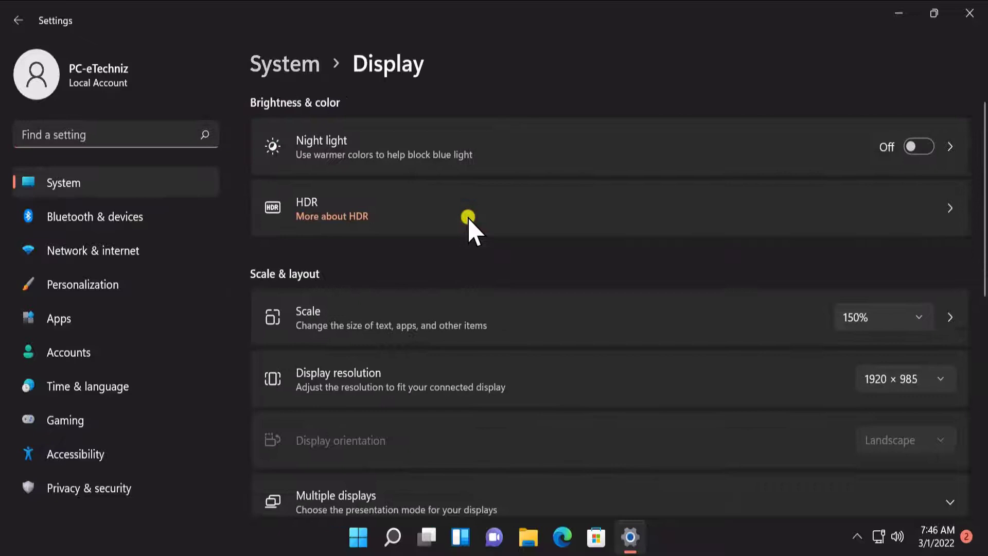
mouse_move(482, 394)
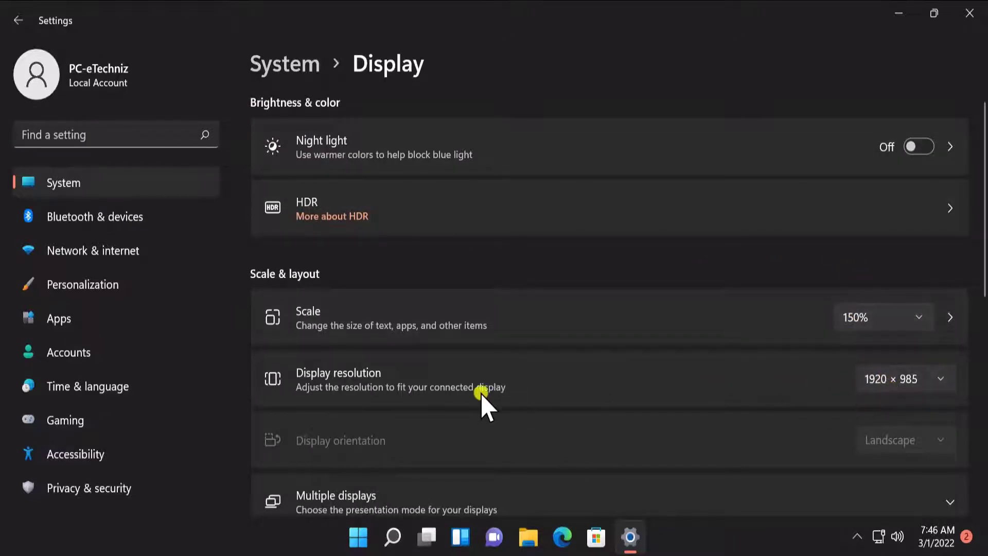
mouse_move(977, 378)
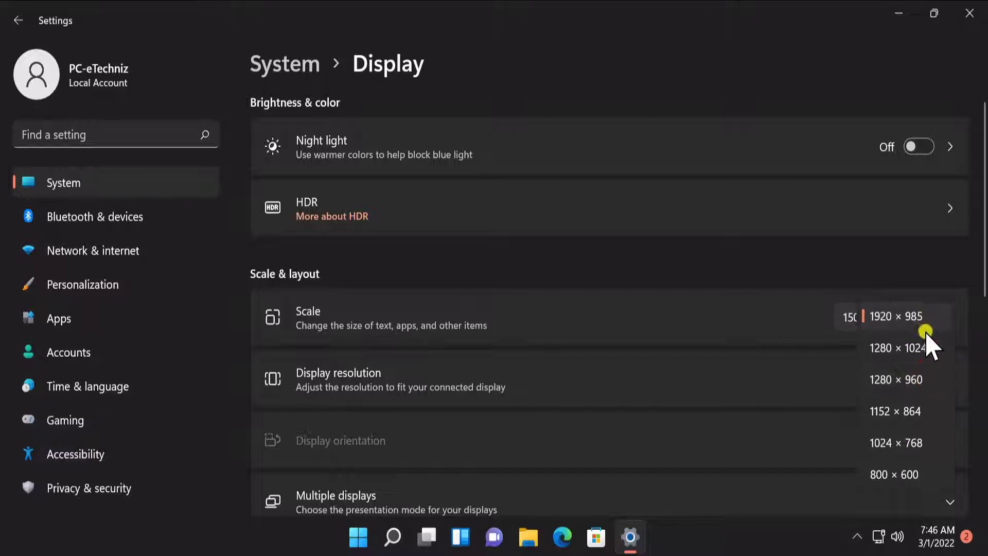
mouse_move(942, 321)
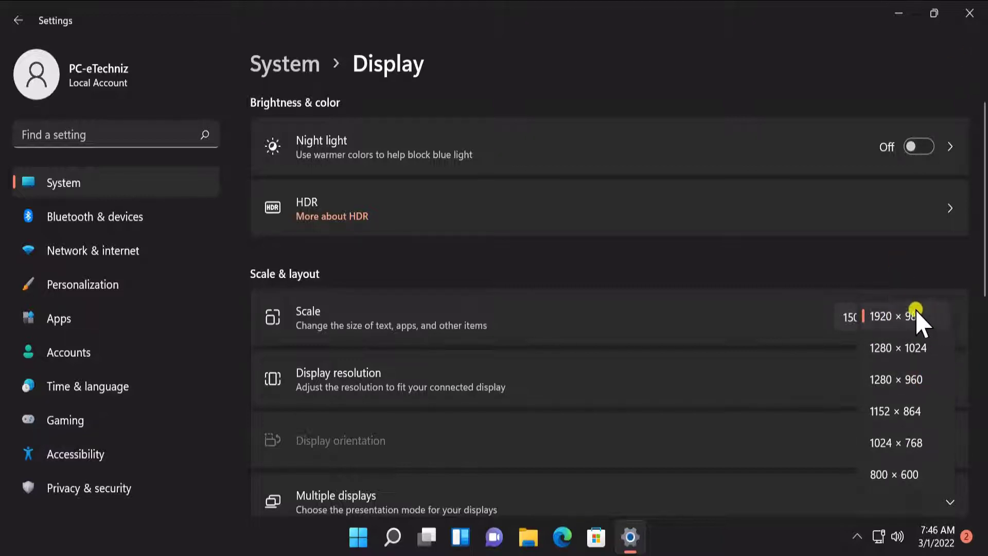
left_click(895, 317)
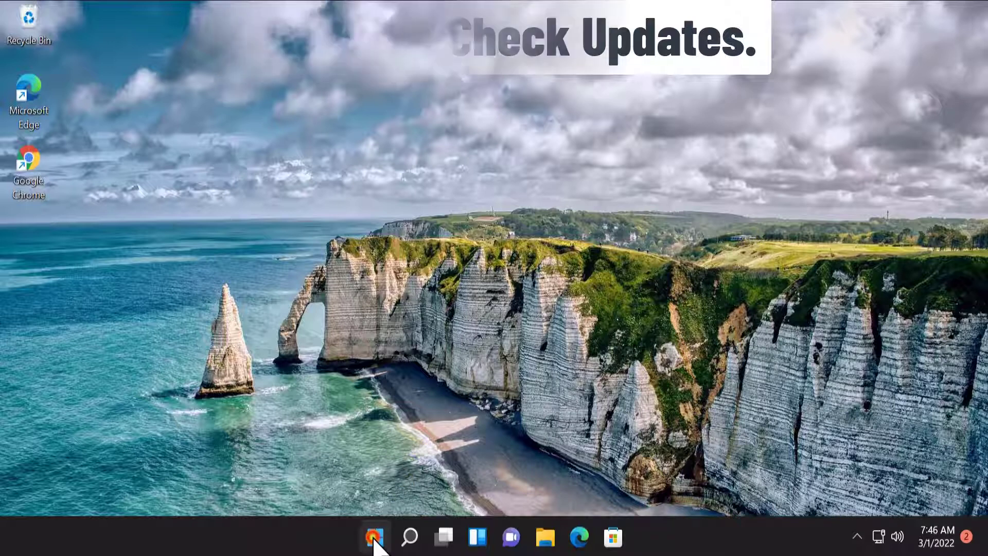
- Reopen Settings and go to the Windows Update page from the sidebar
left_click(375, 537)
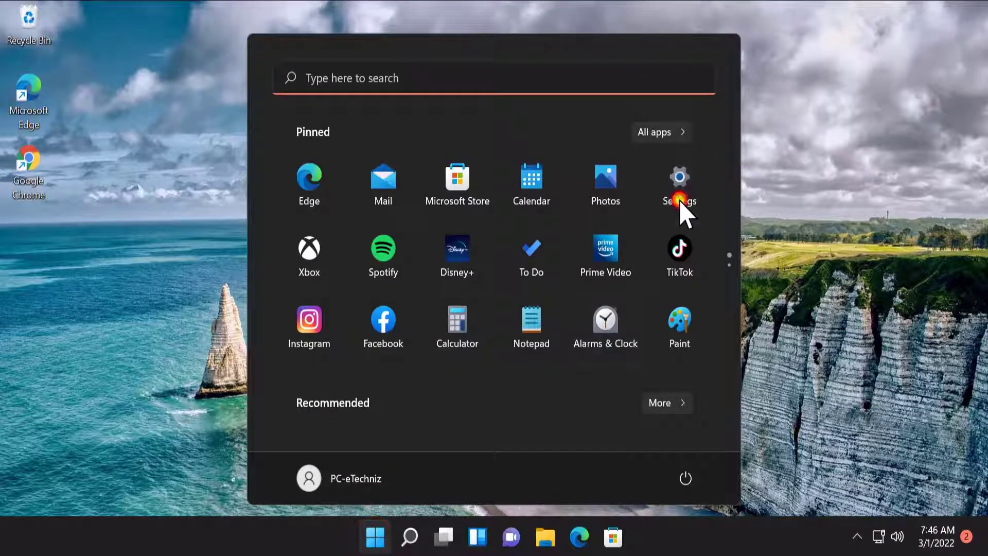
left_click(679, 176)
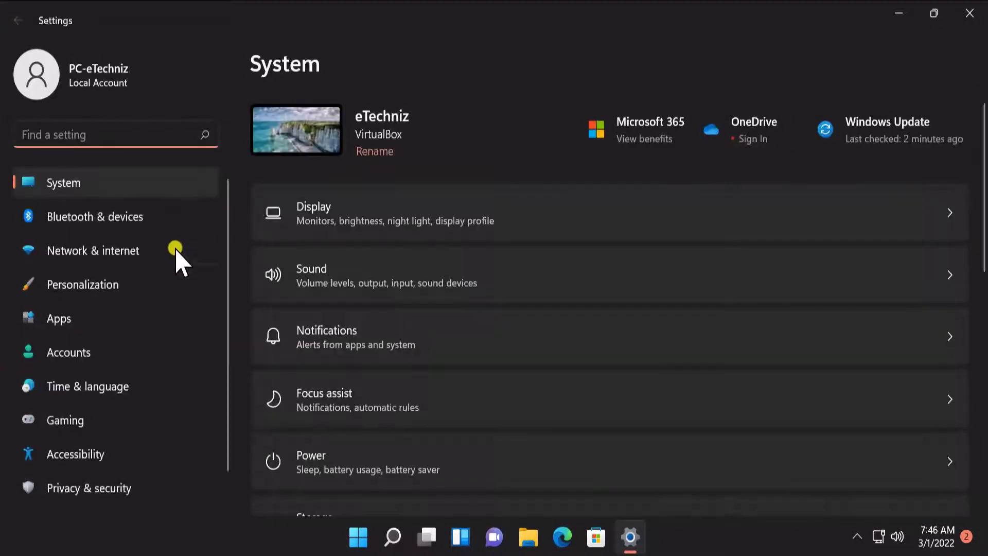
scroll("down", 3)
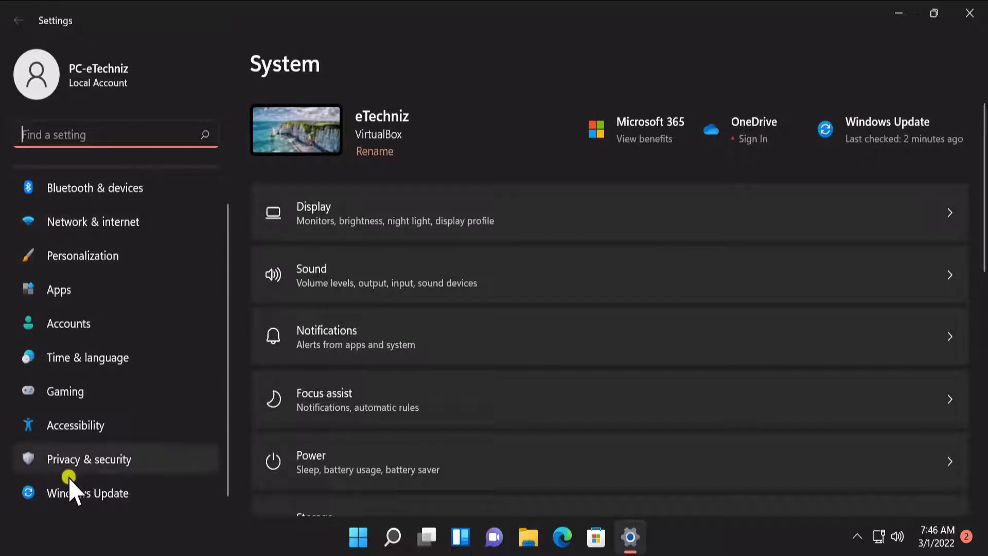
left_click(87, 493)
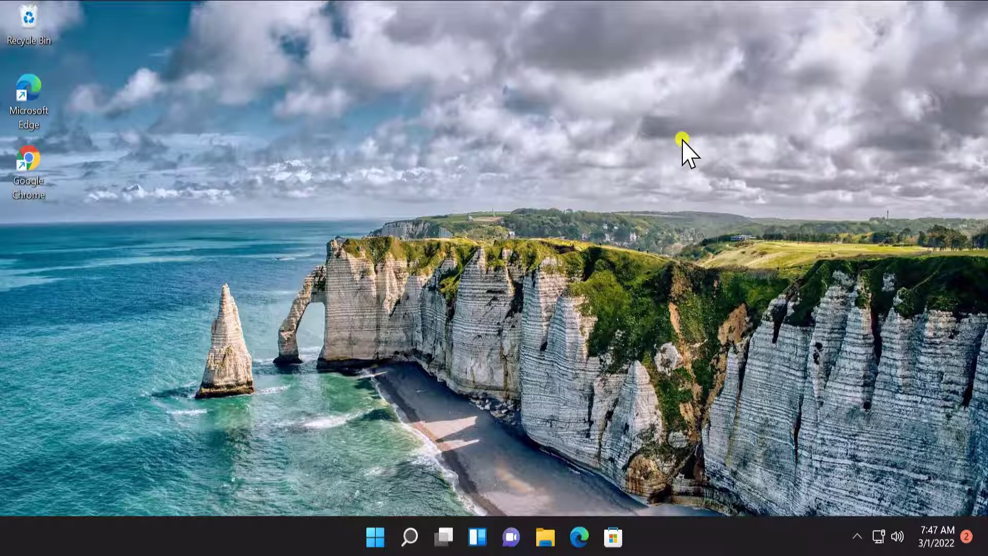
mouse_move(391, 457)
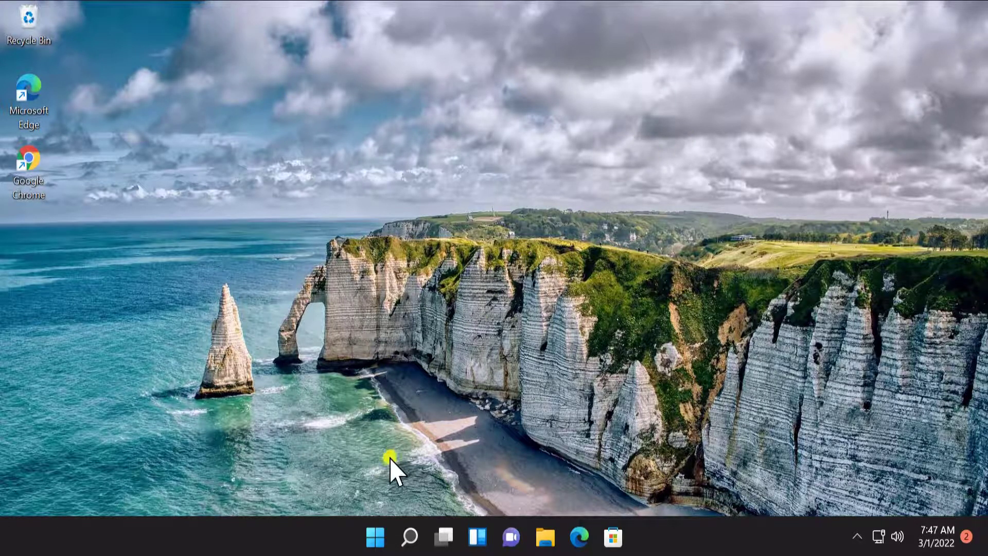
- Open Device Manager and select VirtualBox Graphics Adapter (WDDM) under the expanded Display adapters
right_click(375, 538)
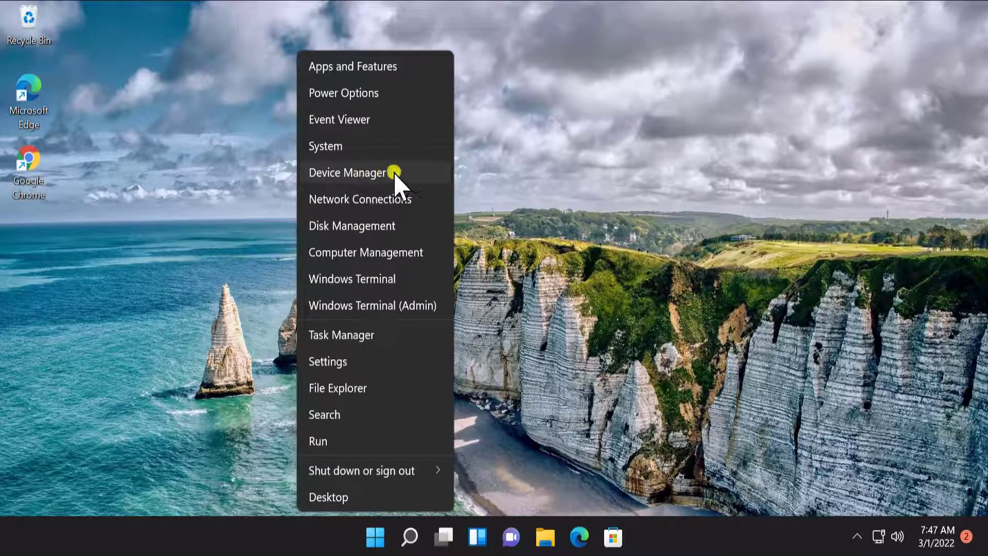
left_click(400, 183)
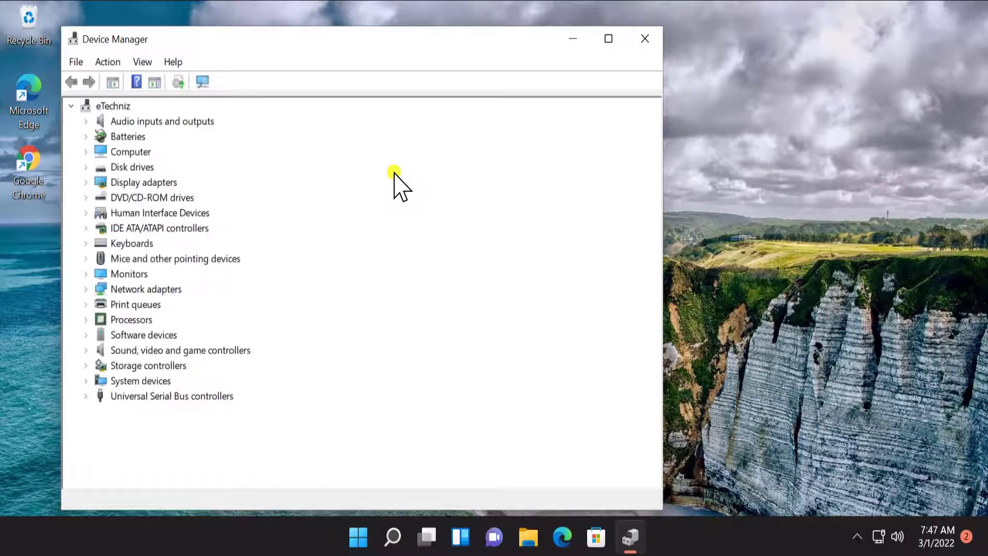
mouse_move(126, 192)
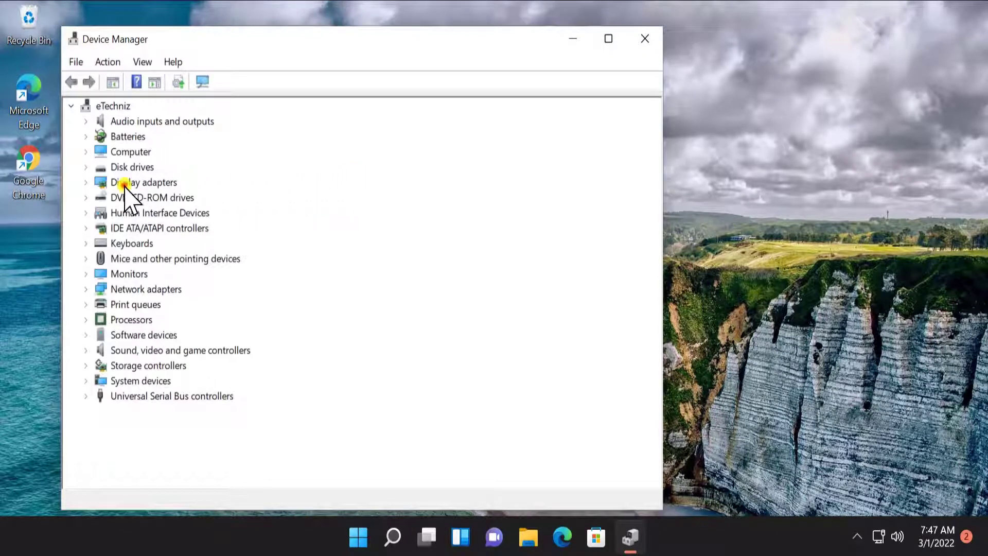
left_click(143, 182)
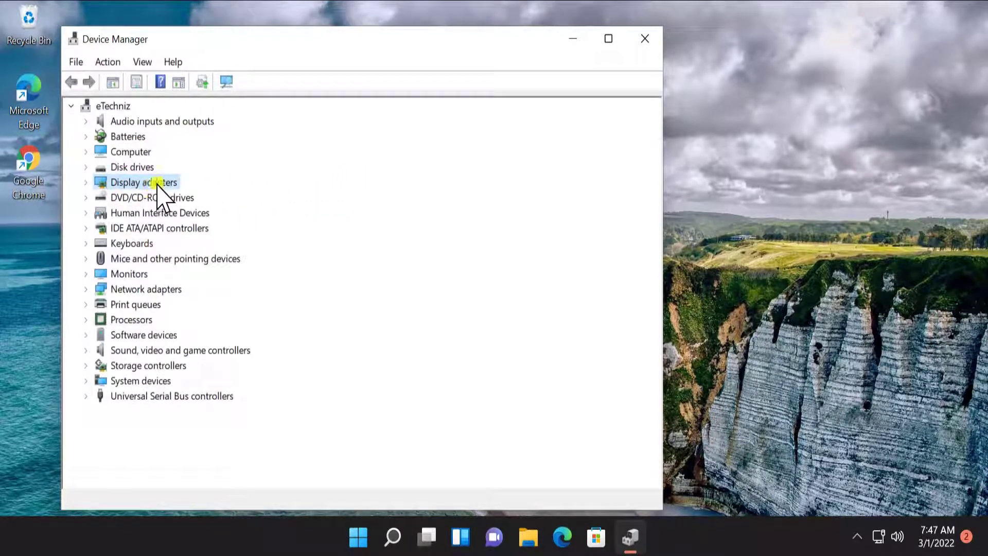
mouse_move(90, 192)
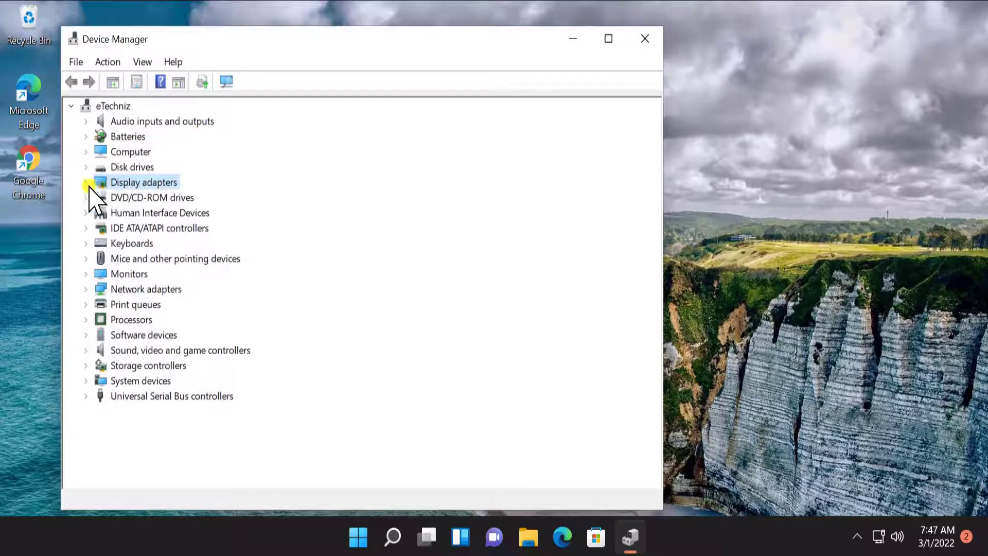
left_click(86, 182)
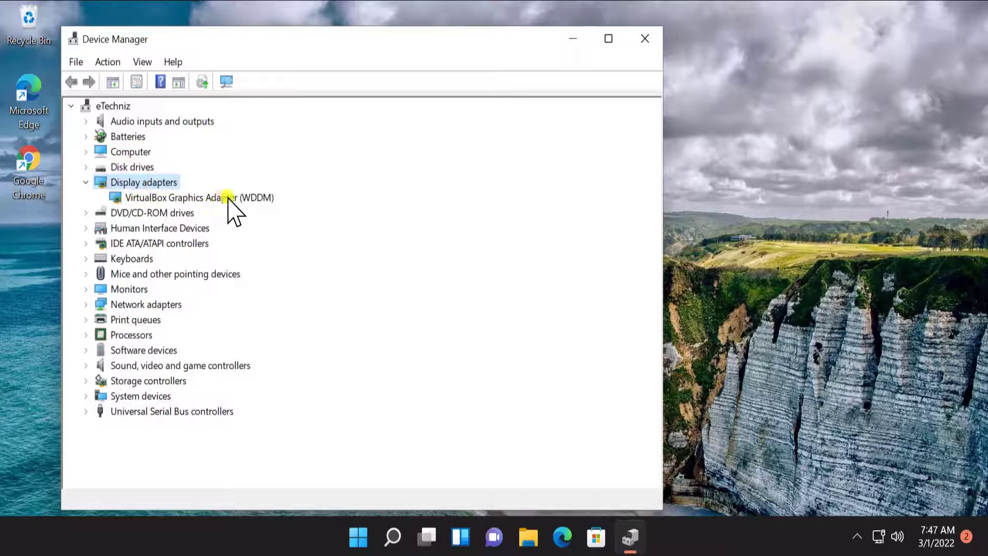
left_click(191, 197)
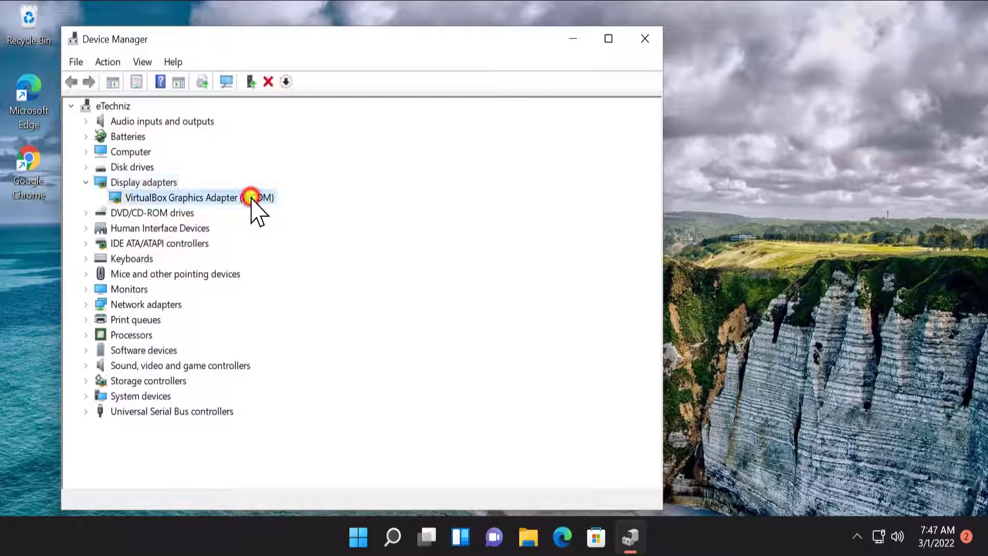
- Search automatically for an updated VirtualBox Graphics Adapter (WDDM) driver
right_click(197, 197)
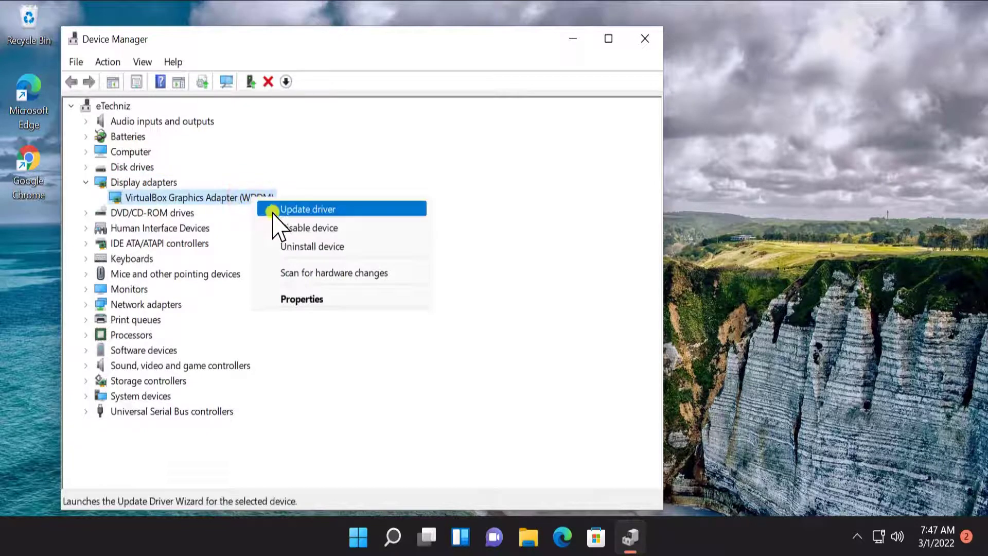
left_click(308, 208)
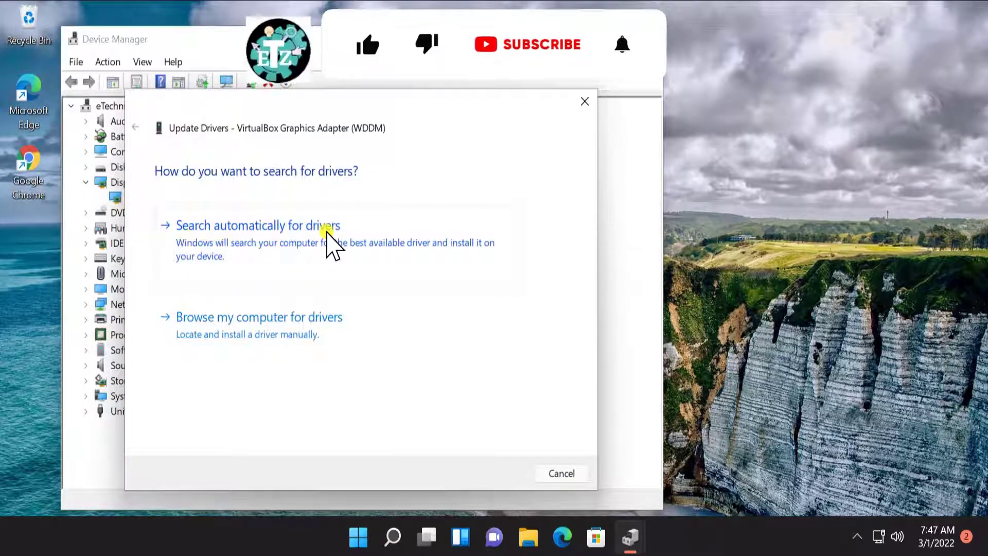
left_click(257, 225)
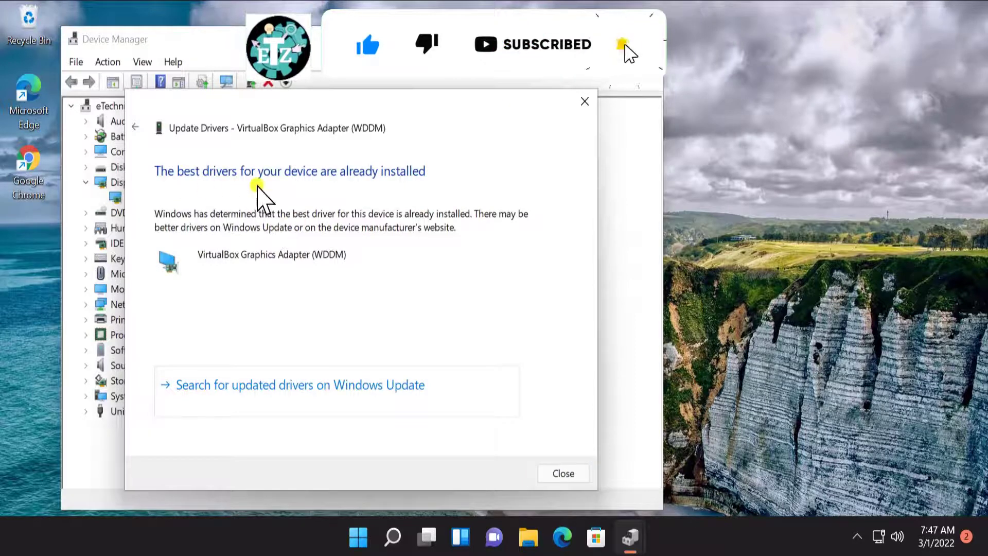
mouse_move(413, 192)
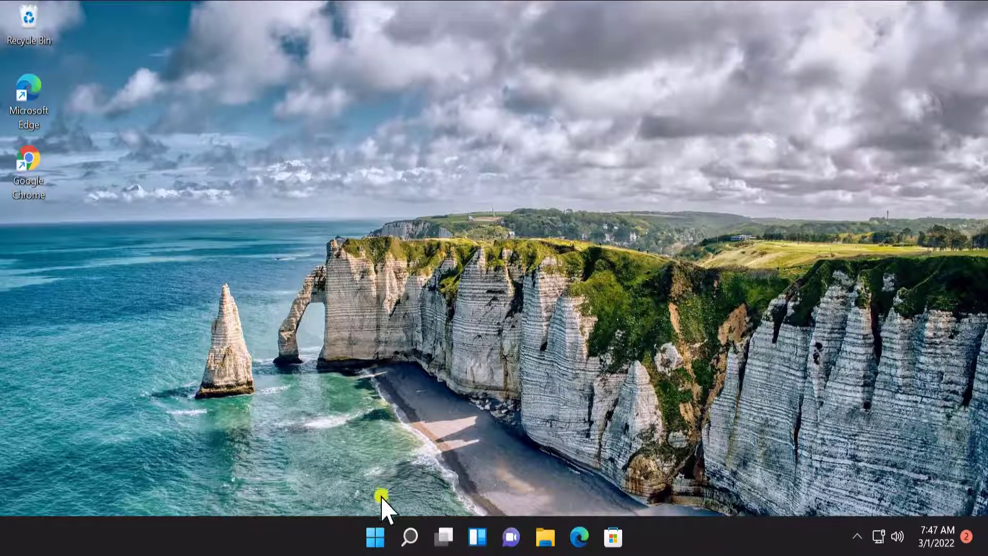
- Reopen Device Manager and bring up actions for the VirtualBox Graphics Adapter (WDDM)
right_click(375, 536)
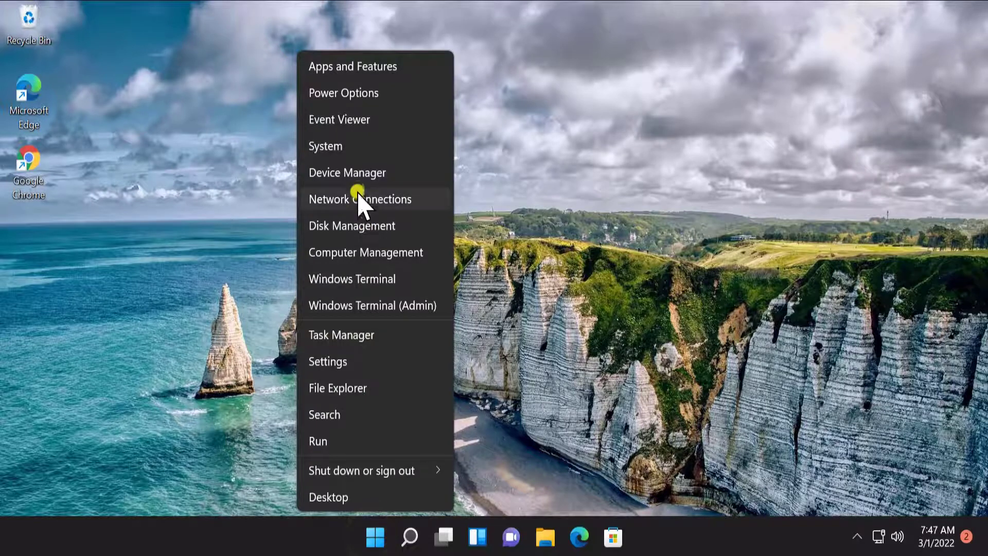
left_click(347, 172)
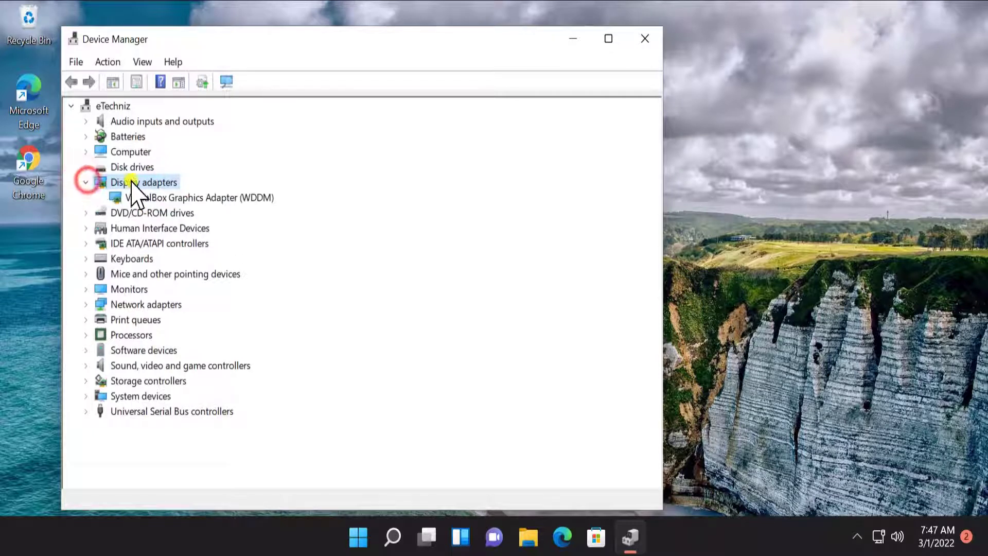
left_click(208, 197)
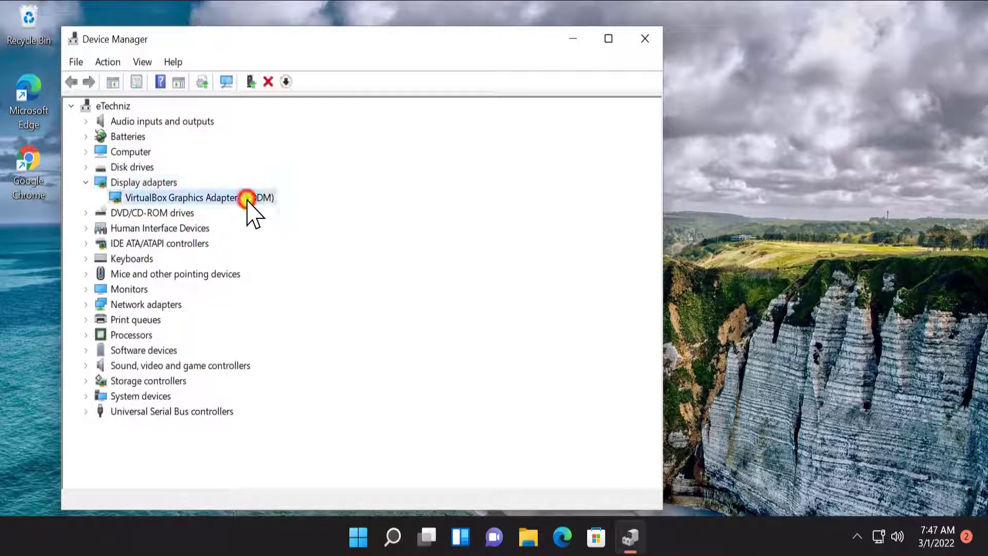
right_click(182, 198)
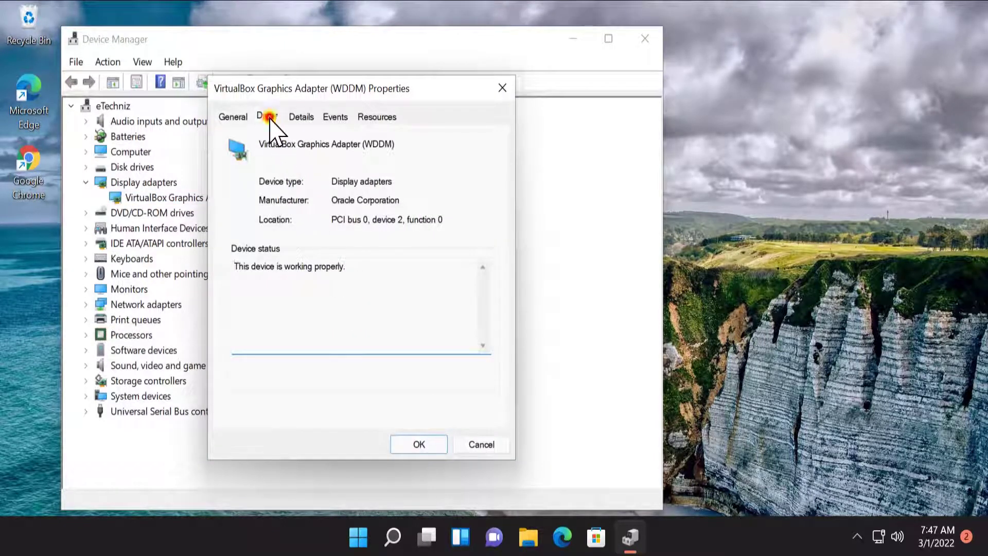
- Review the adapter's Oracle driver, version 6.1.30.48432, then cancel the Properties dialog
left_click(266, 116)
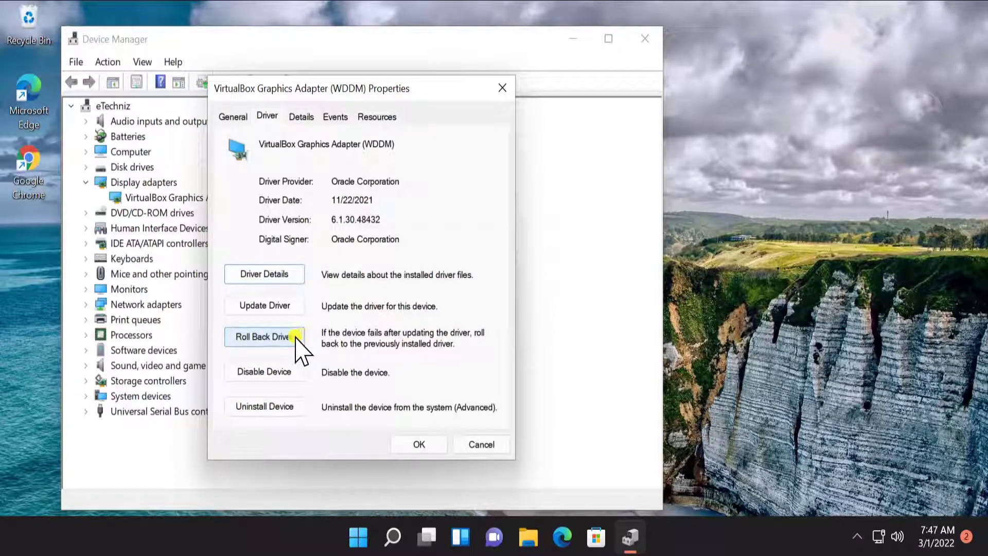
mouse_move(444, 368)
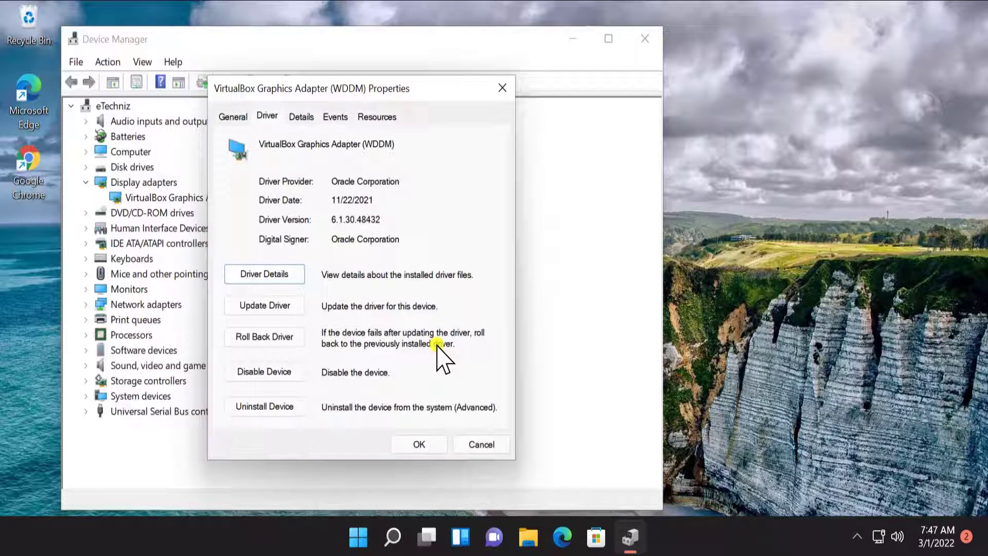
mouse_move(429, 378)
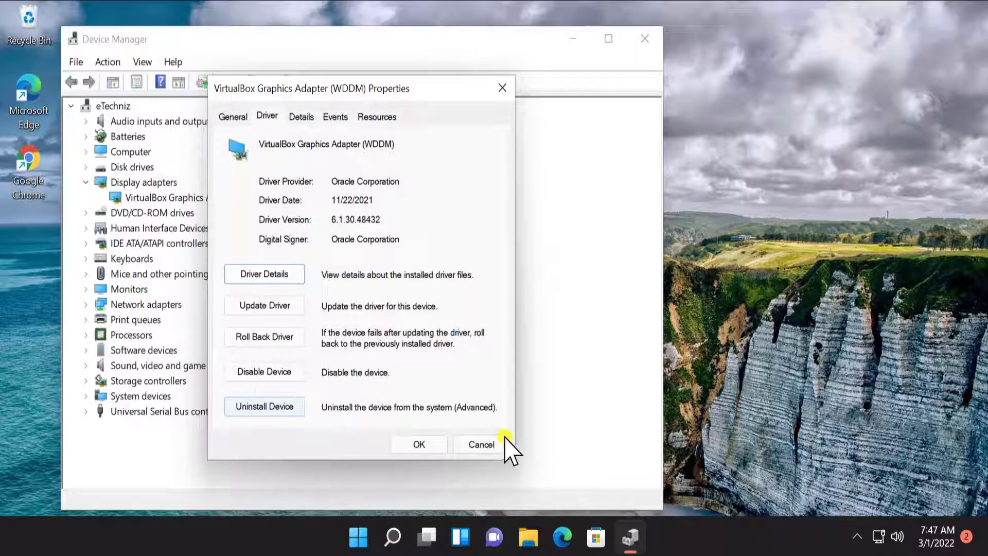
left_click(480, 444)
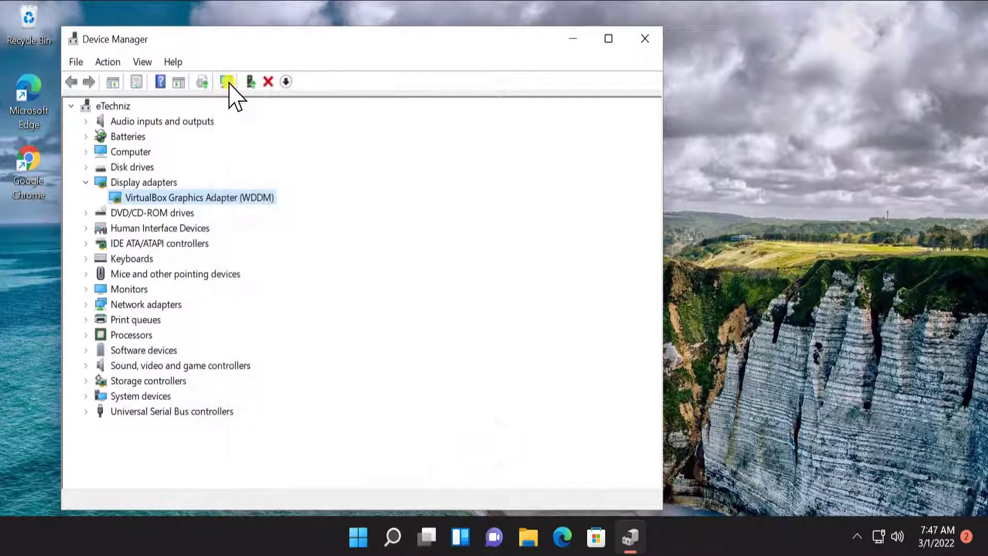
mouse_move(228, 82)
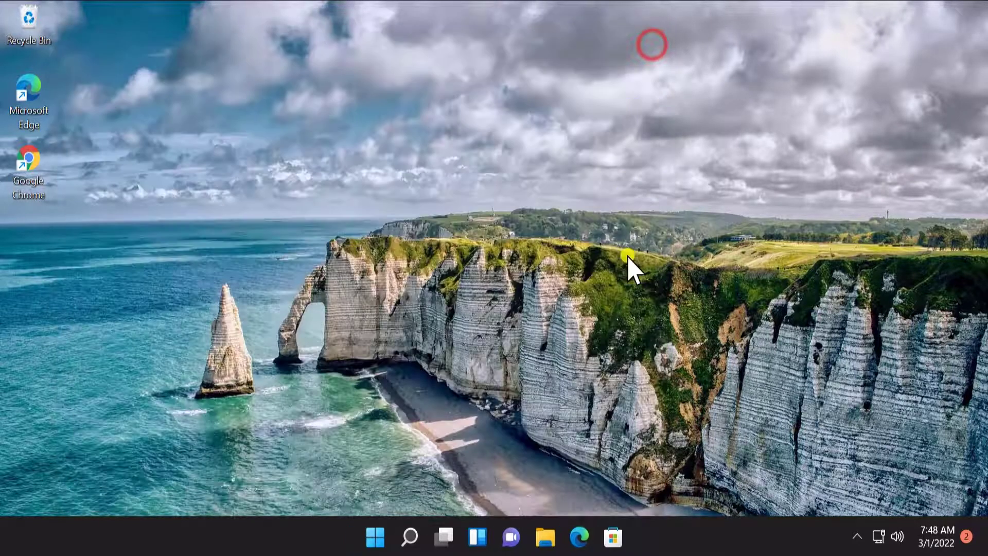
mouse_move(690, 302)
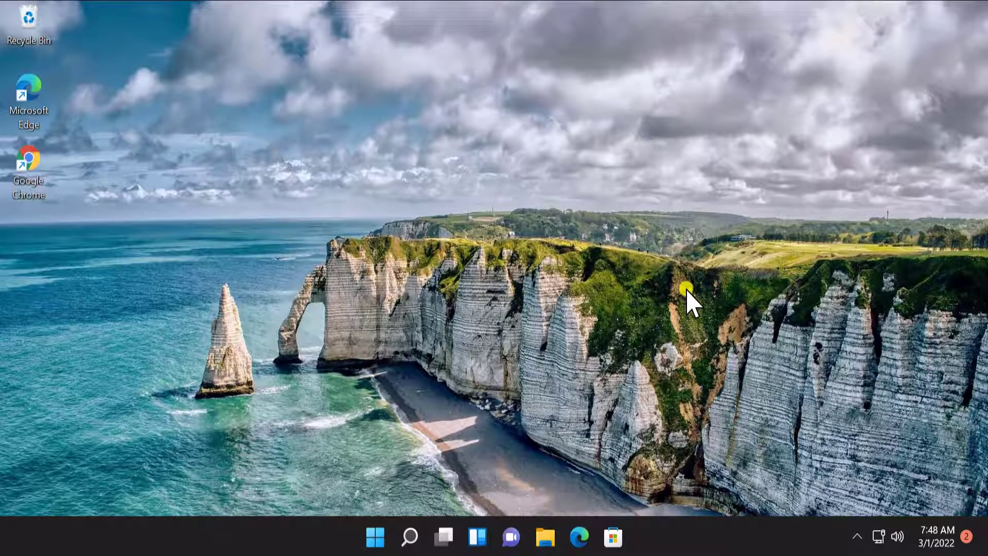
mouse_move(698, 301)
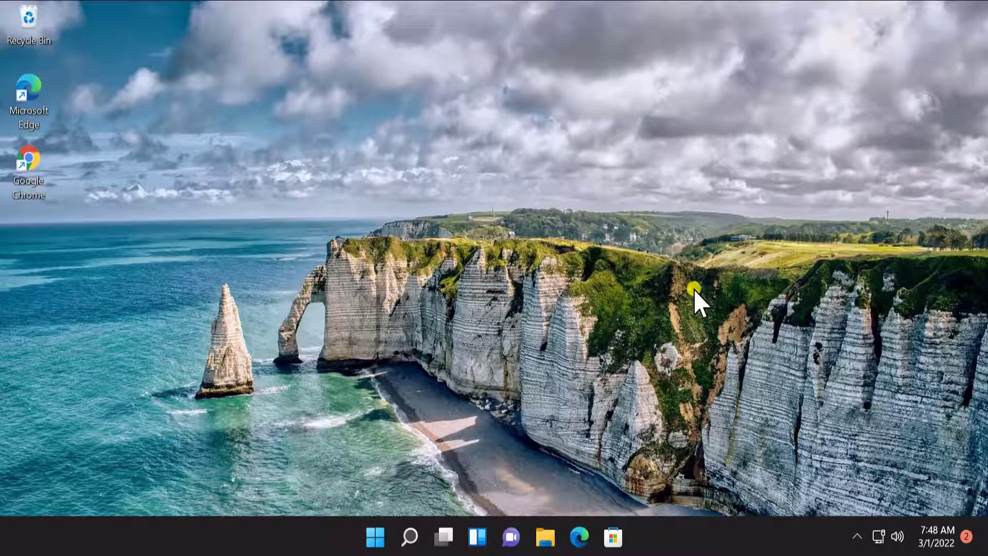
mouse_move(698, 305)
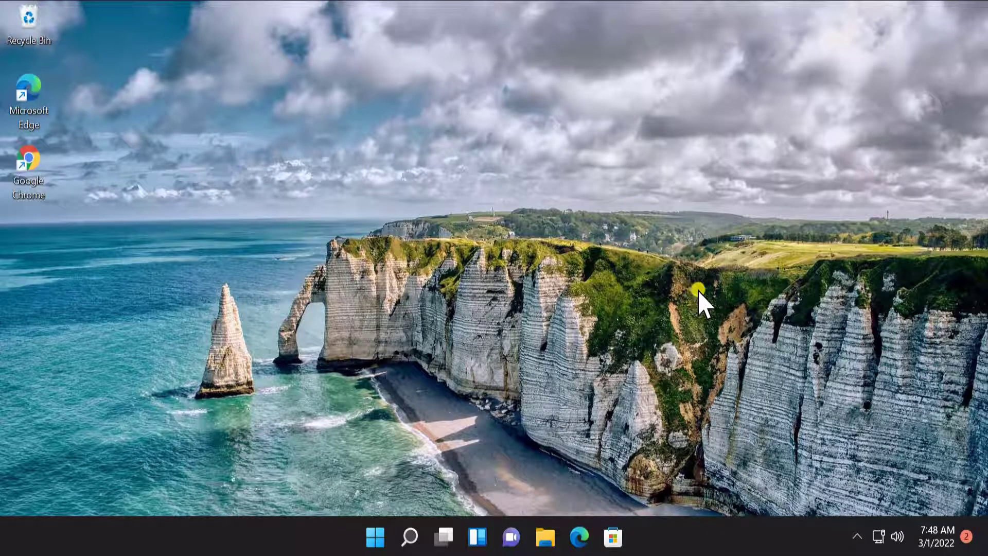